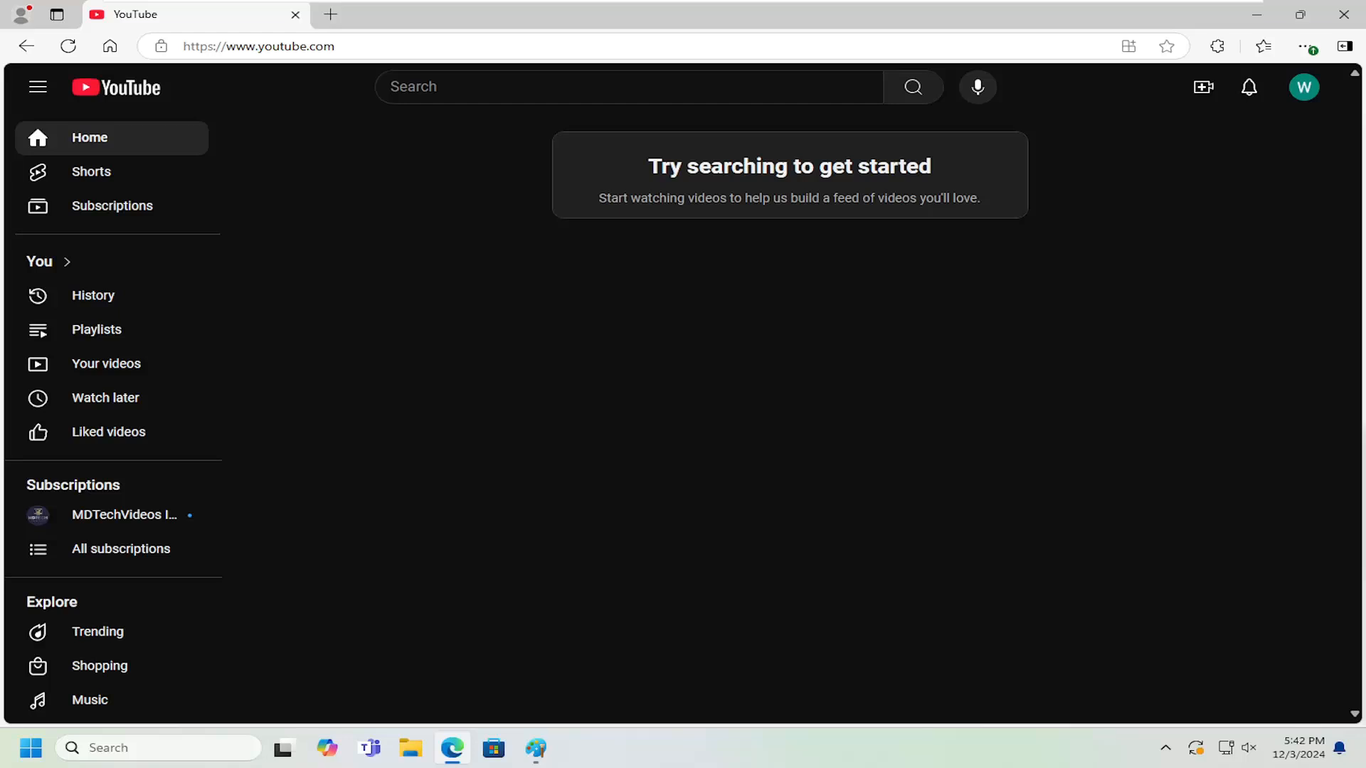
mouse_move(849, 365)
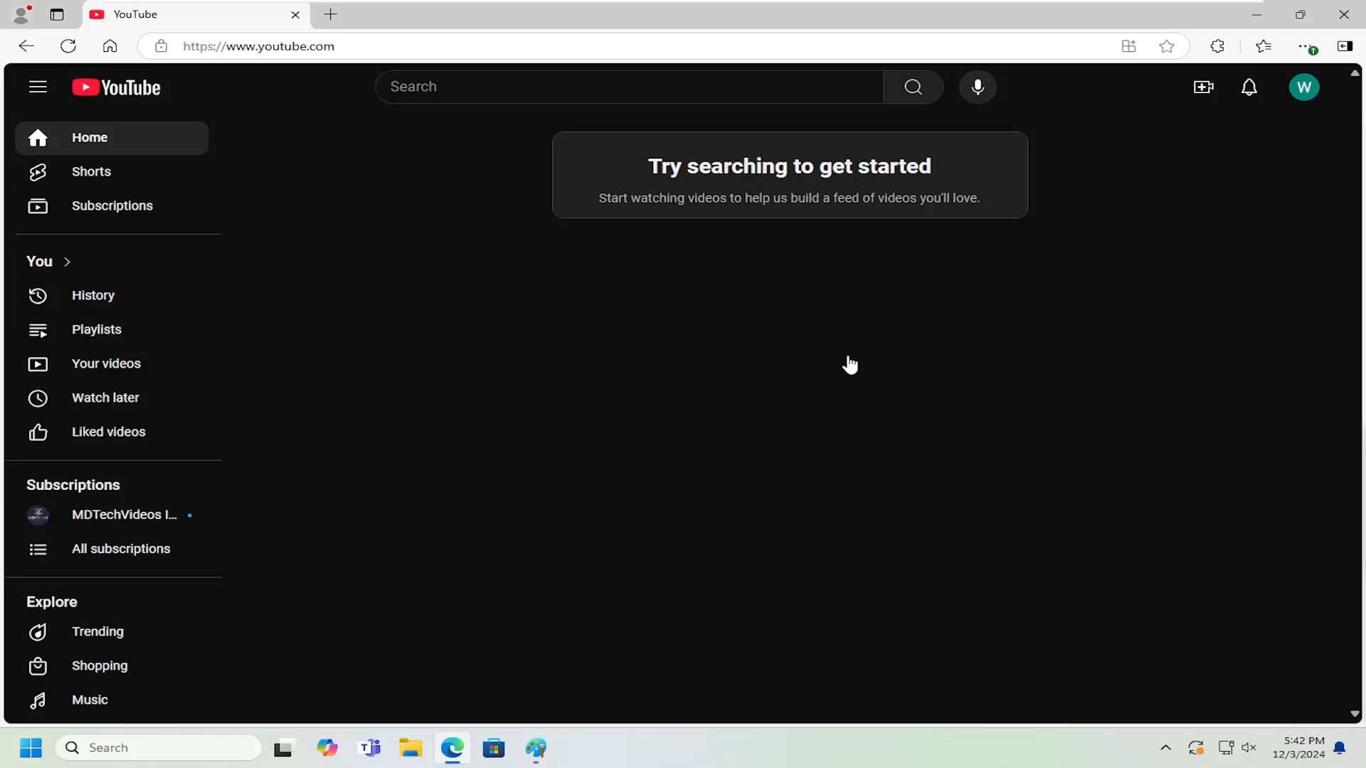
mouse_move(1268, 108)
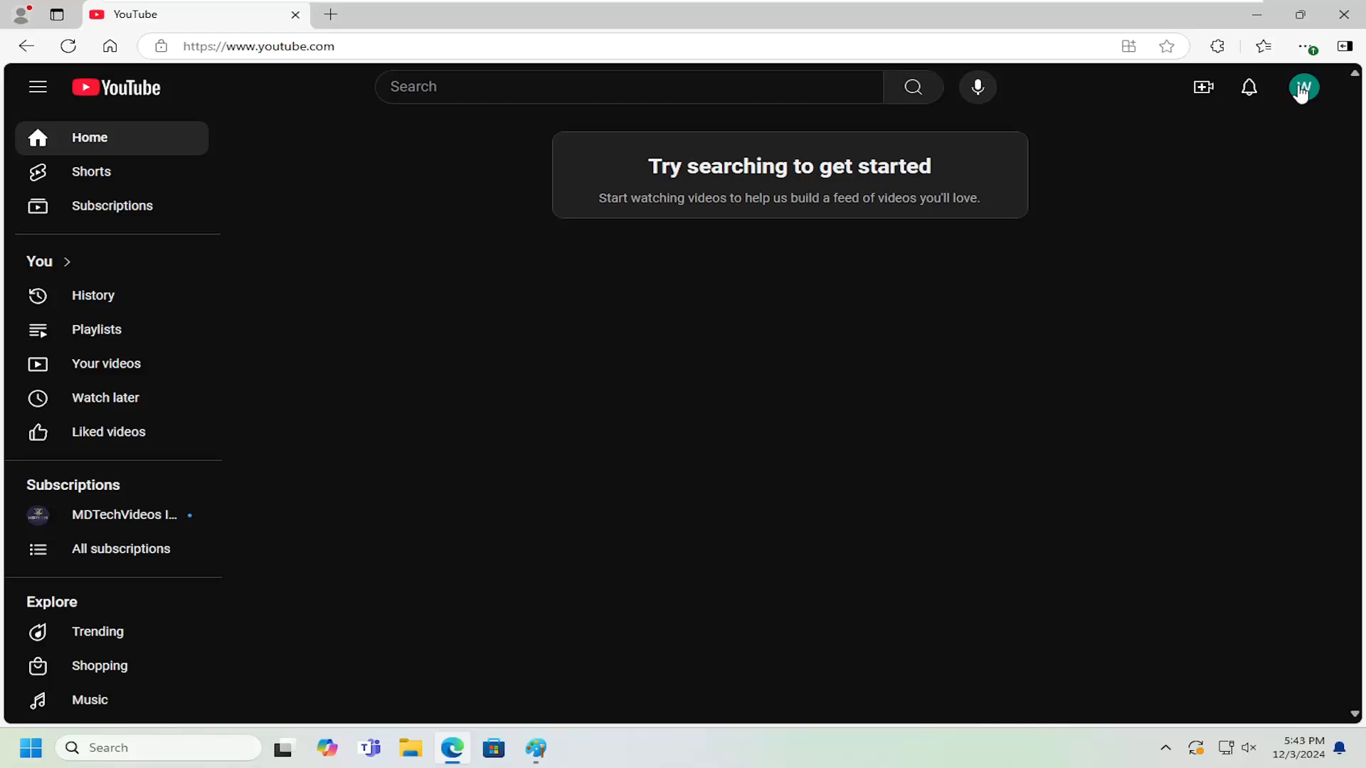
Step: Open the YouTube account menu from the profile avatar on the home page
left_click(1303, 87)
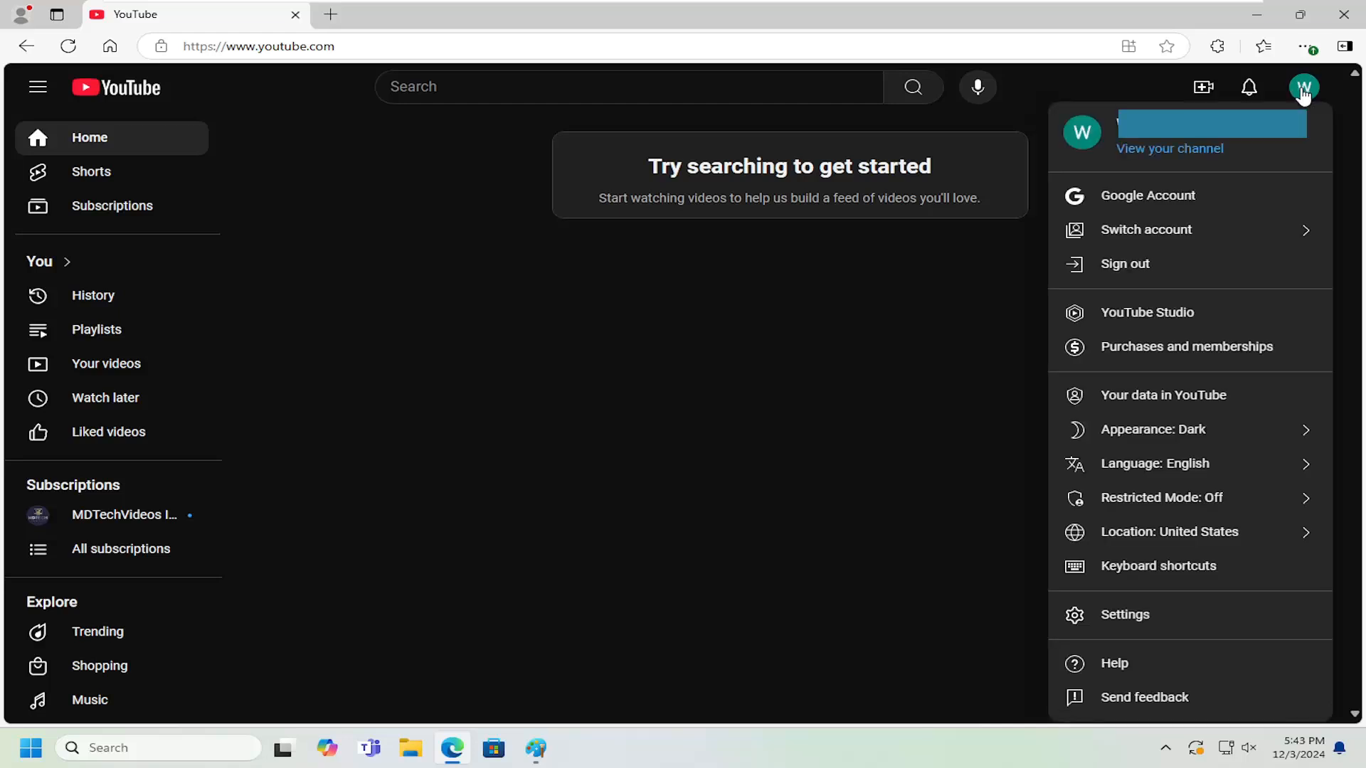
mouse_move(1142, 355)
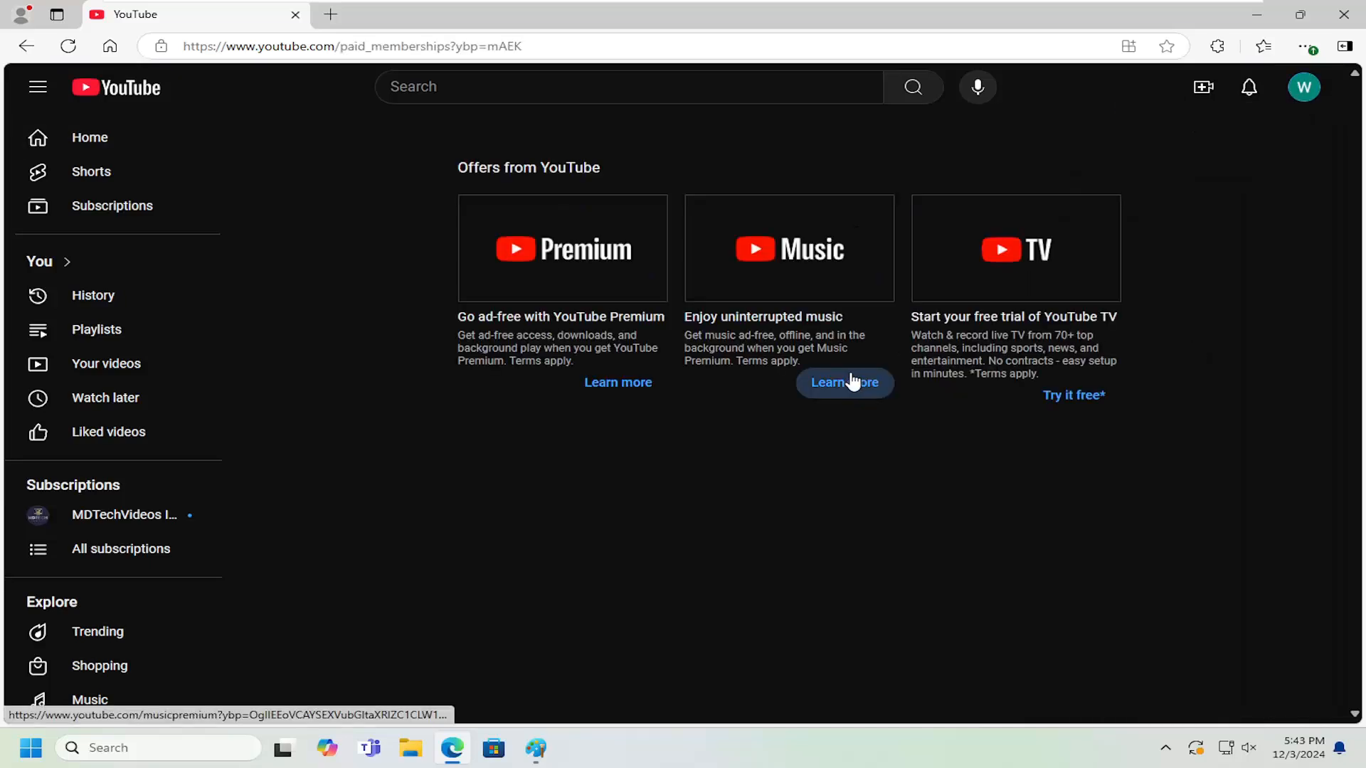
mouse_move(747, 532)
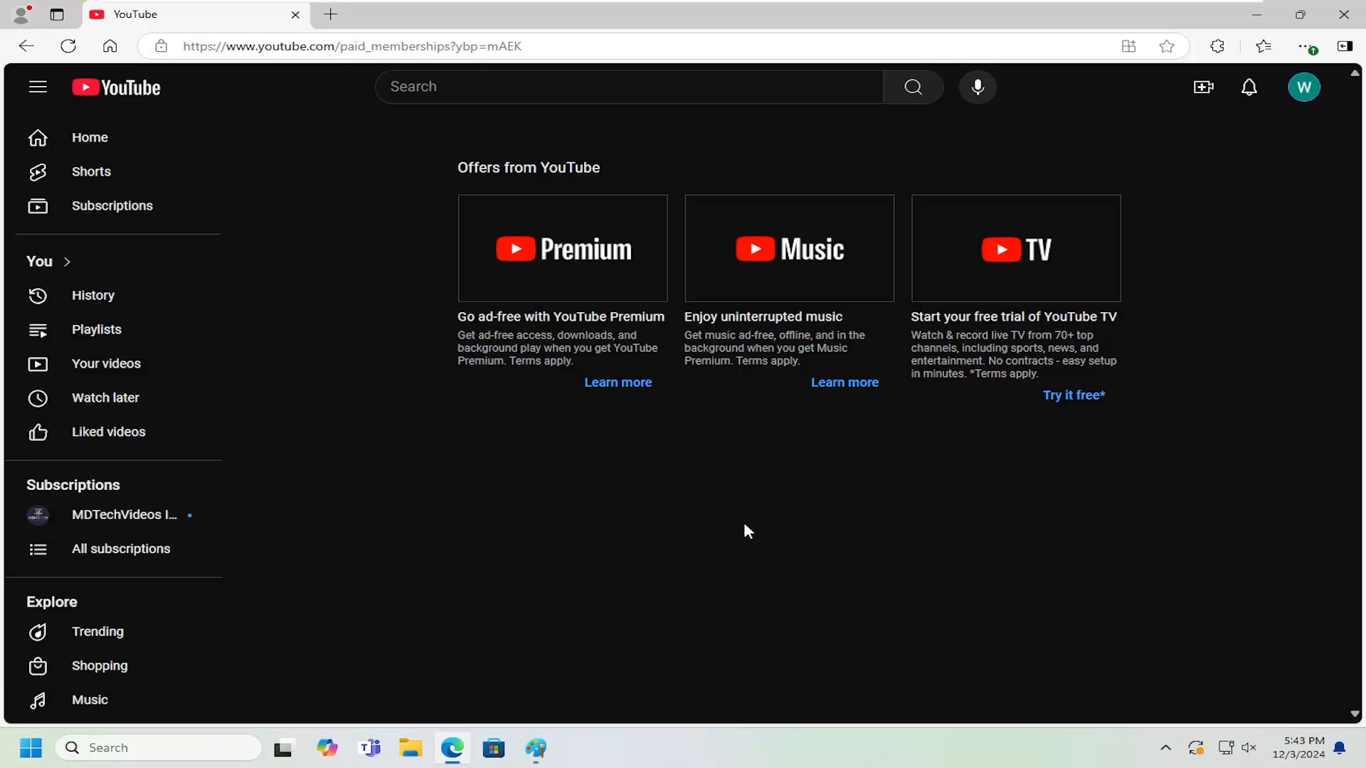
mouse_move(576, 627)
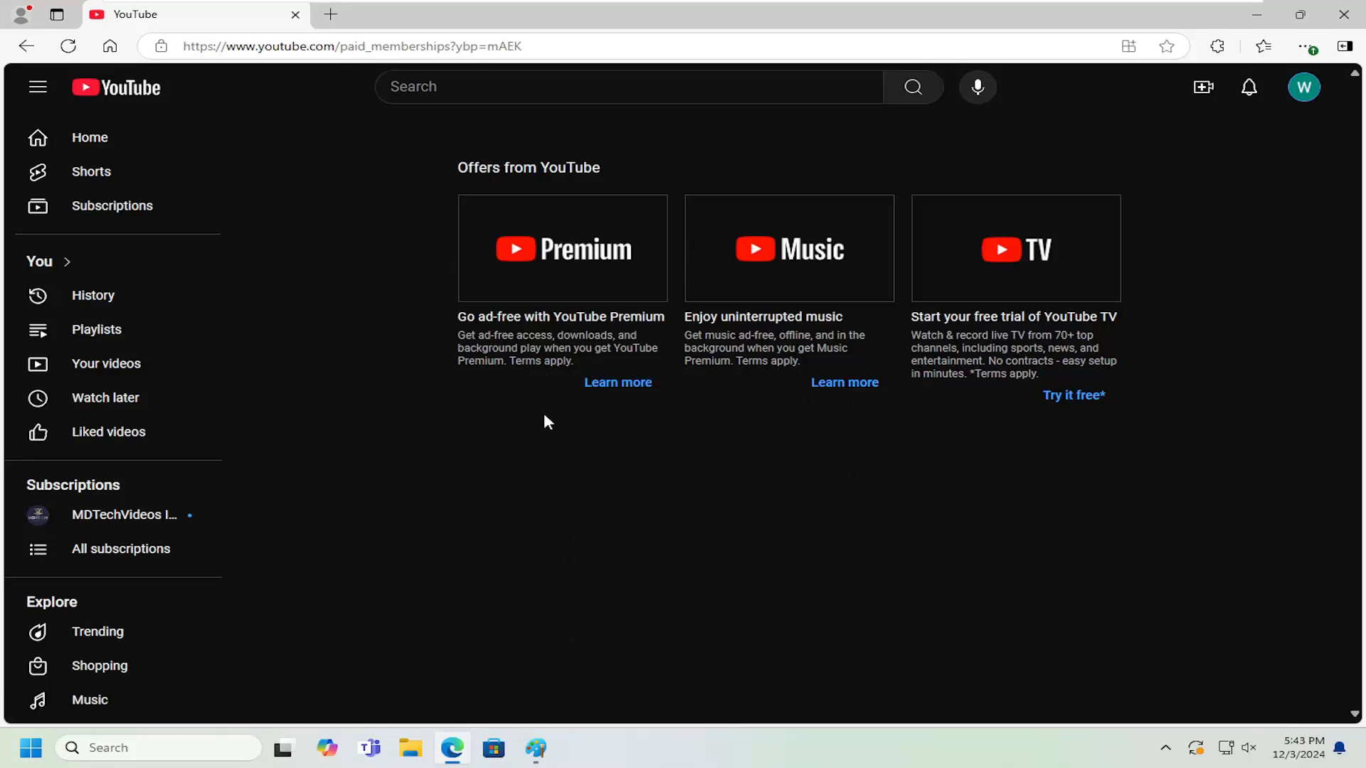
mouse_move(577, 465)
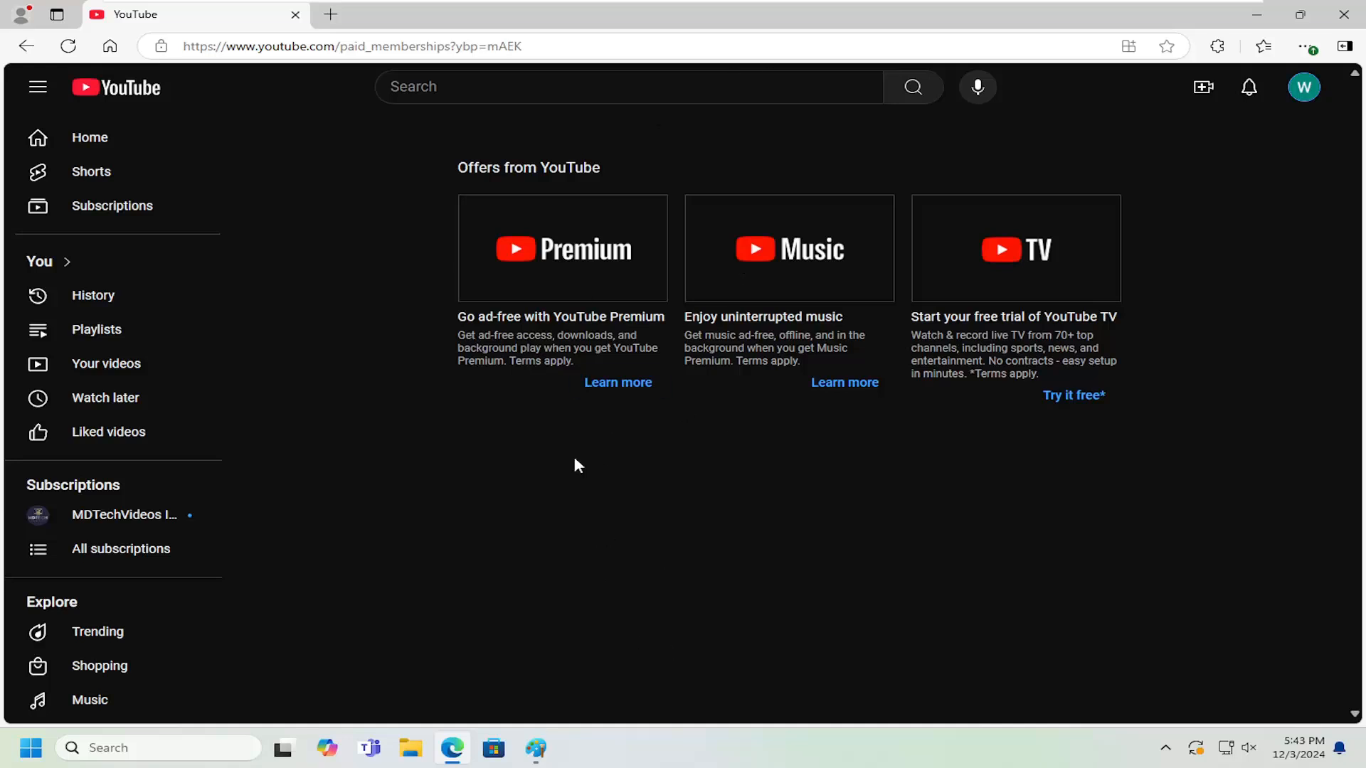
mouse_move(702, 439)
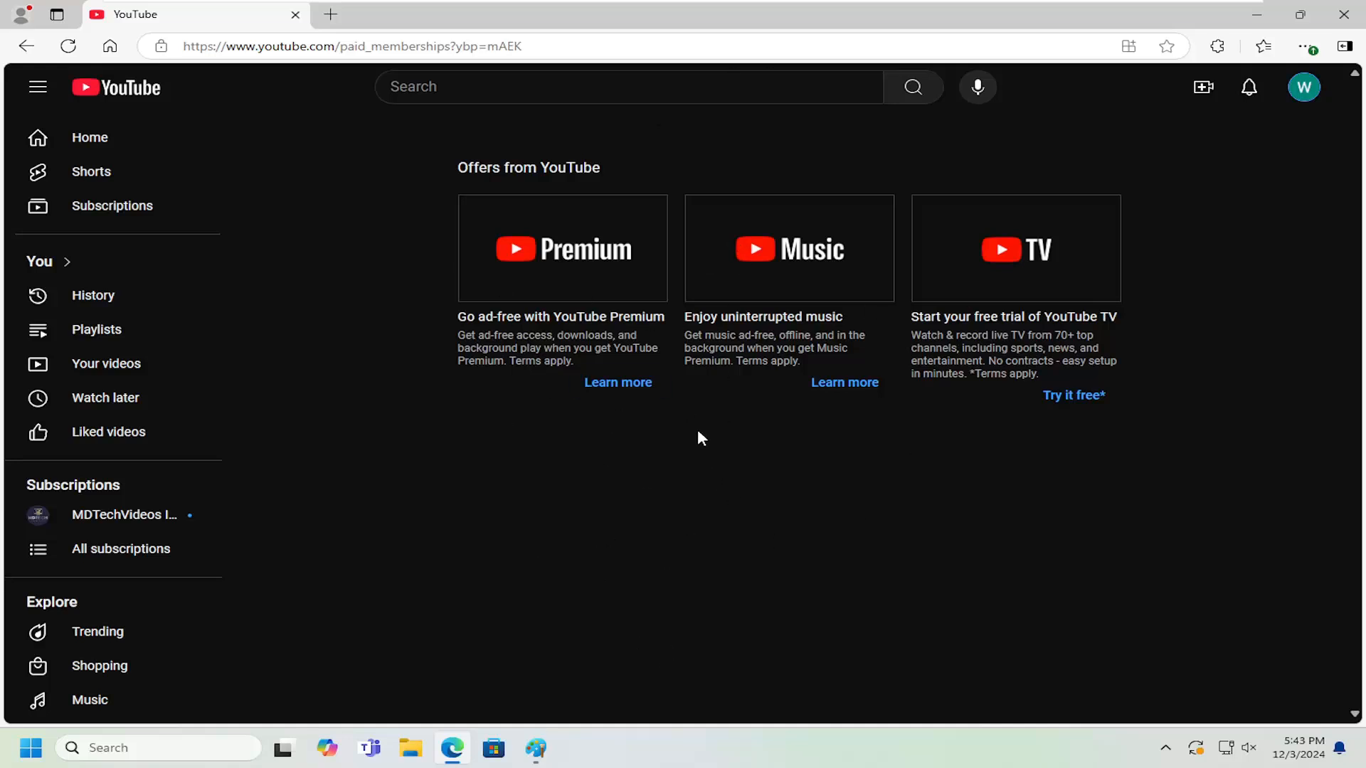
mouse_move(658, 437)
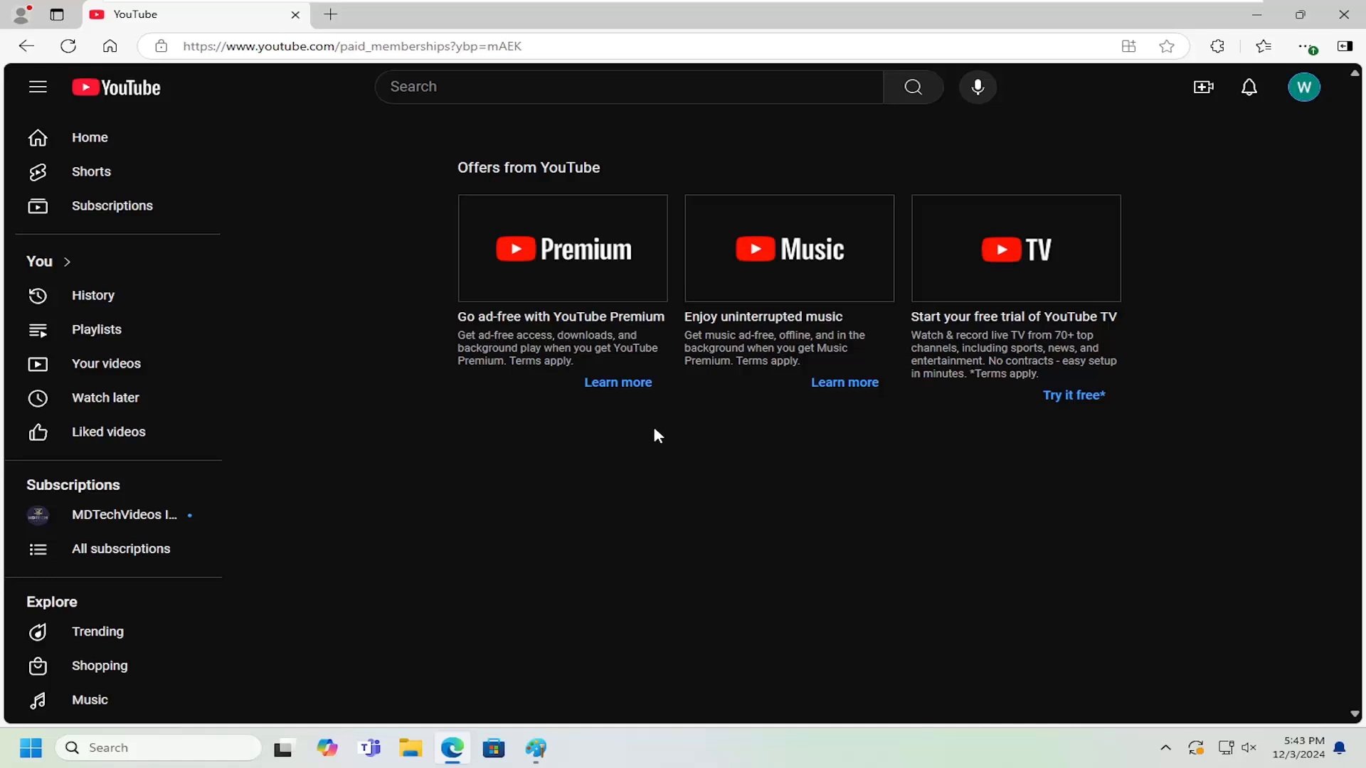